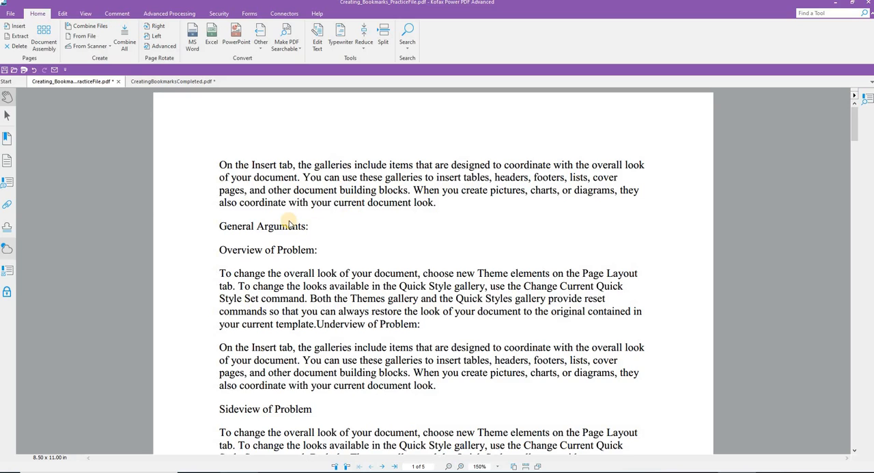
mouse_move(332, 222)
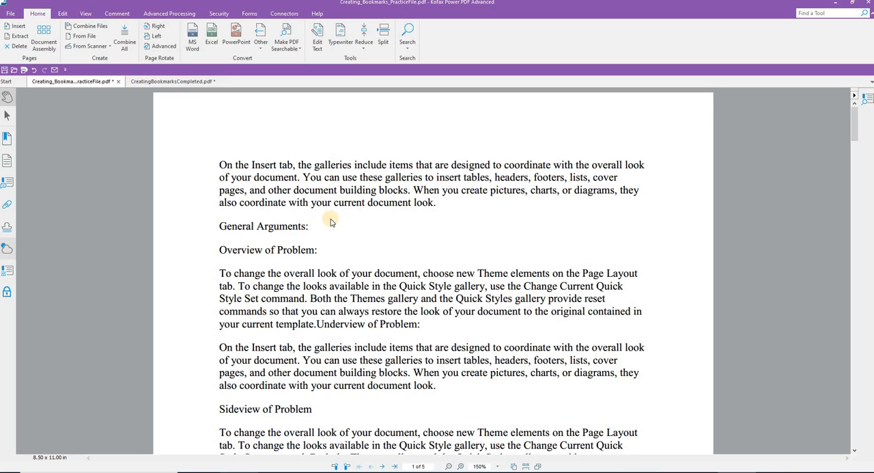
mouse_move(314, 217)
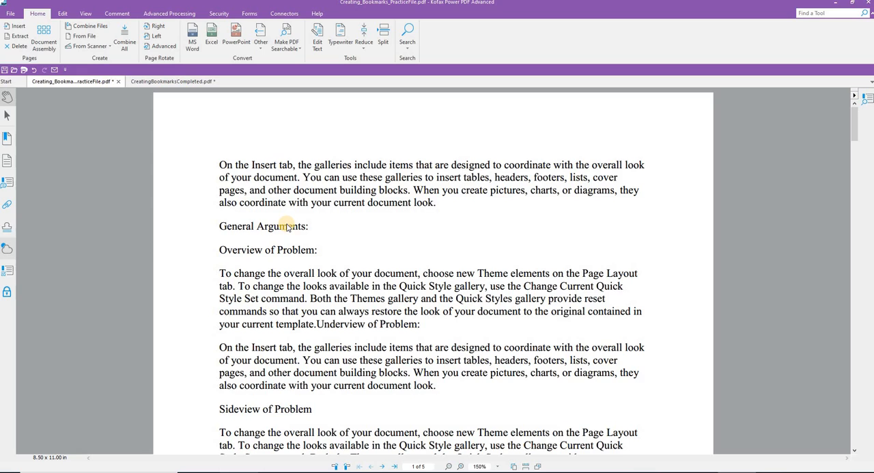
mouse_move(263, 250)
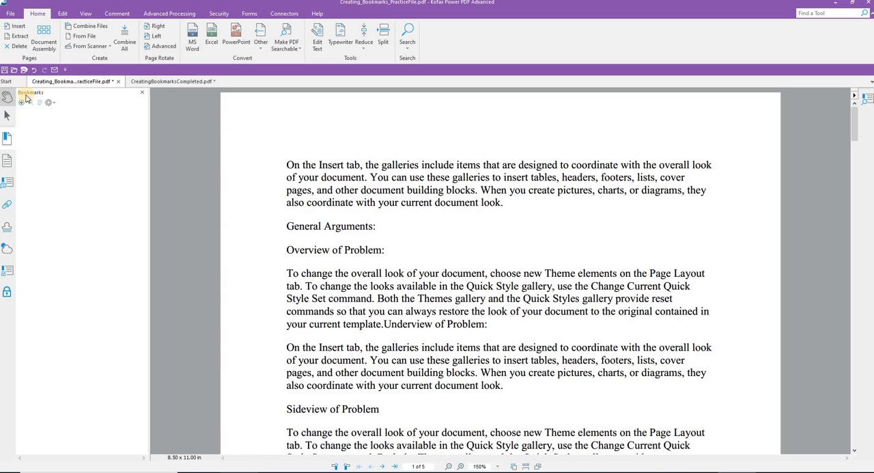
mouse_move(9, 145)
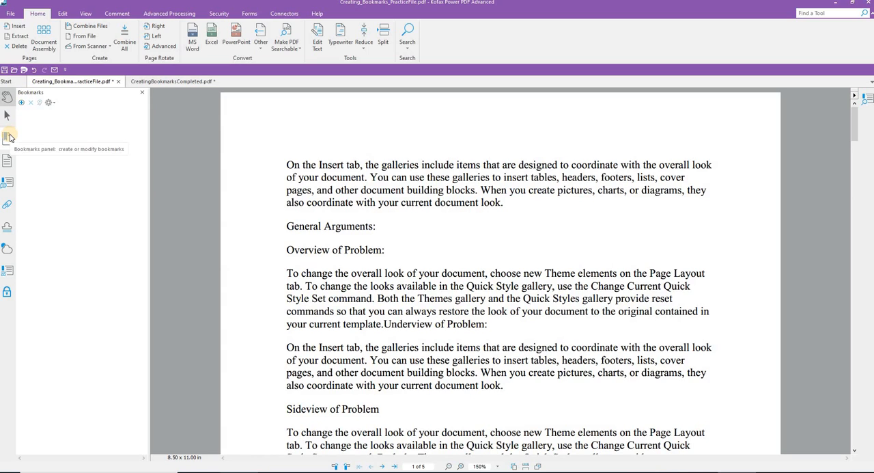
mouse_move(8, 297)
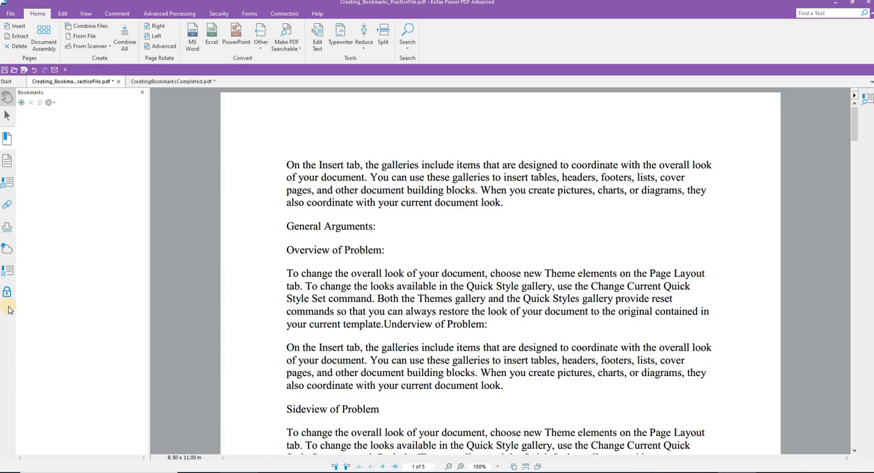
click(8, 310)
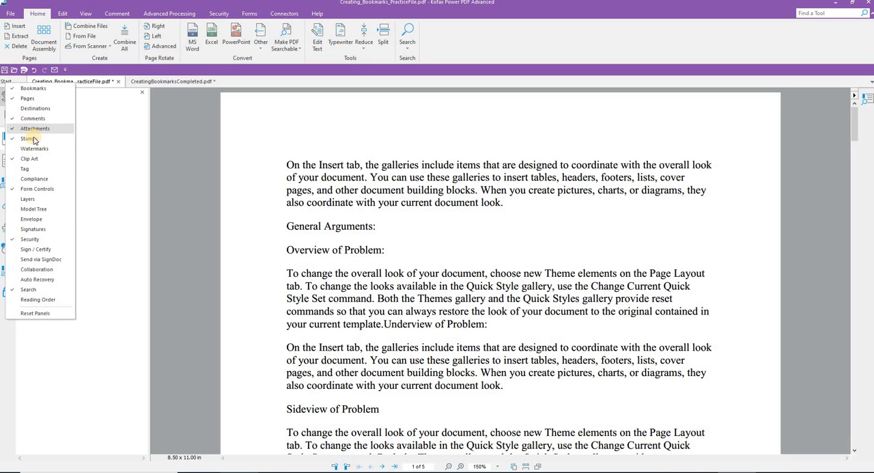
mouse_move(35, 268)
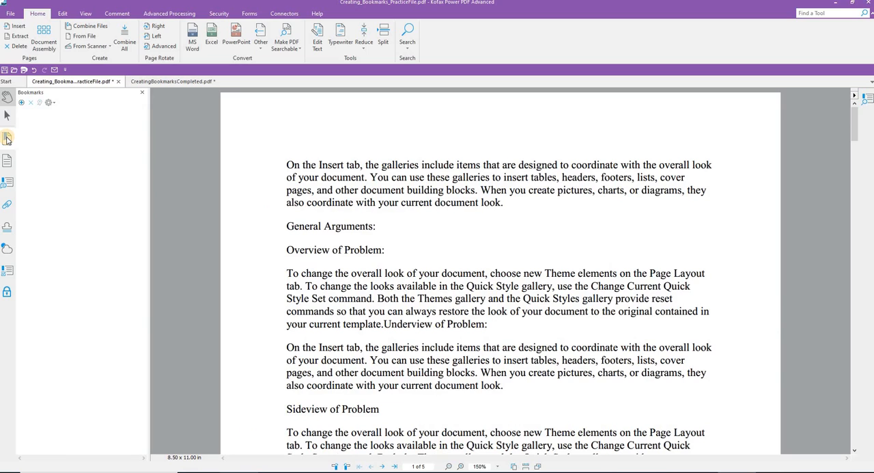
mouse_move(113, 135)
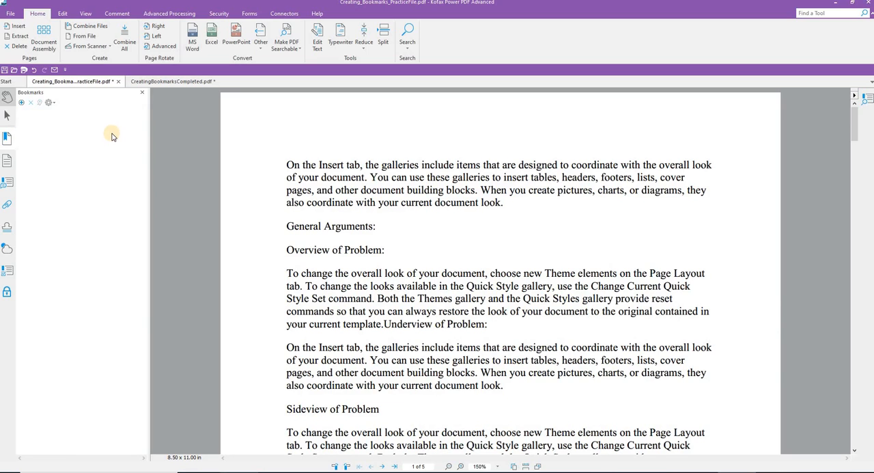
mouse_move(109, 140)
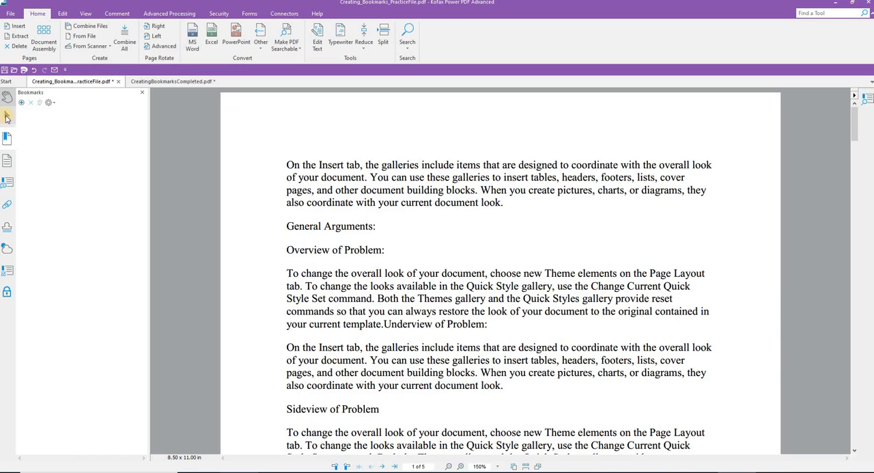
mouse_move(7, 114)
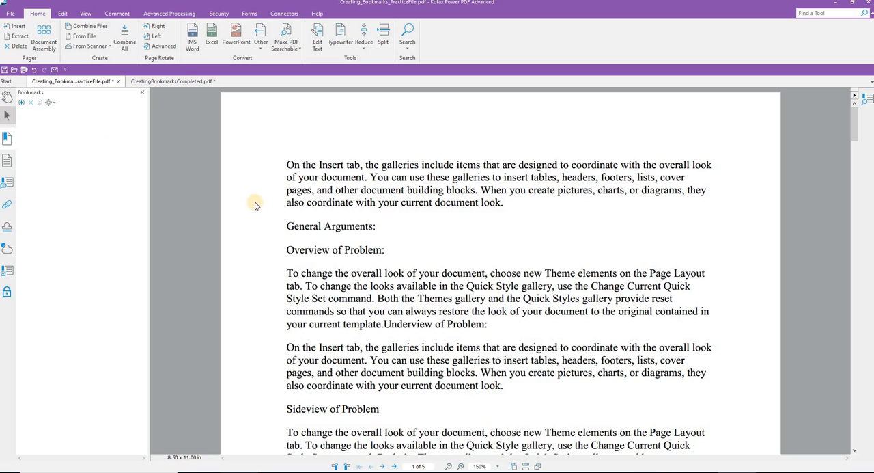
Step: Create a bookmark named General Arguments from the selected heading text
double_click(304, 225)
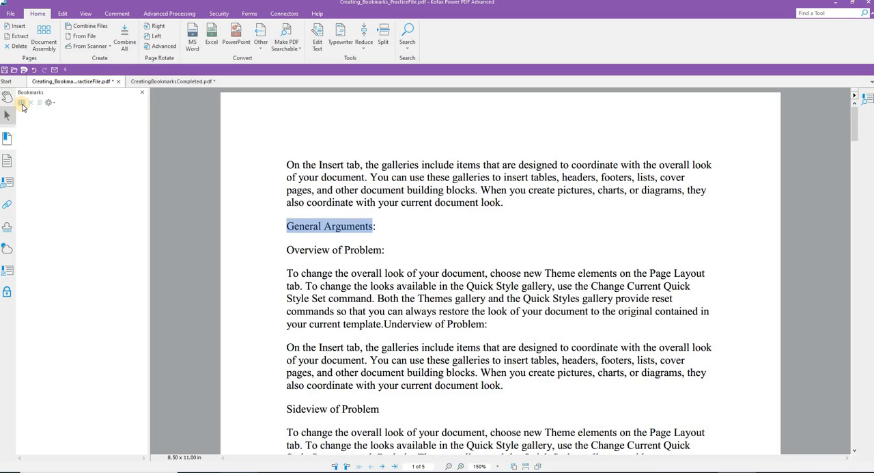
click(23, 103)
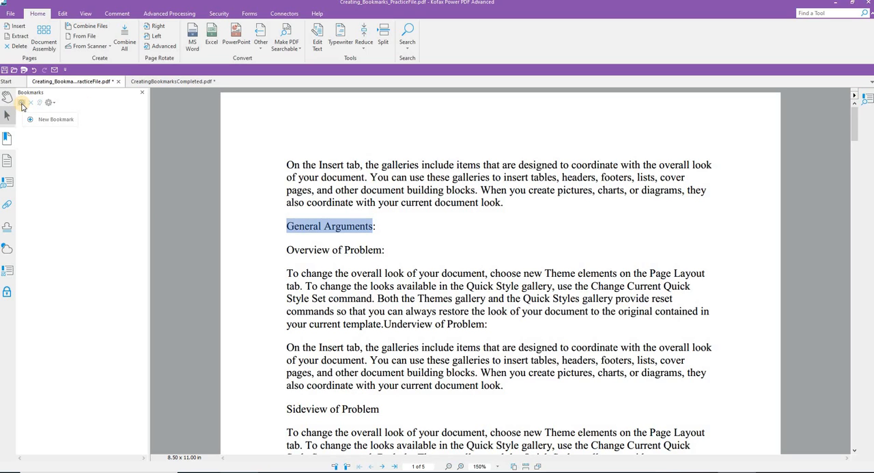
click(22, 106)
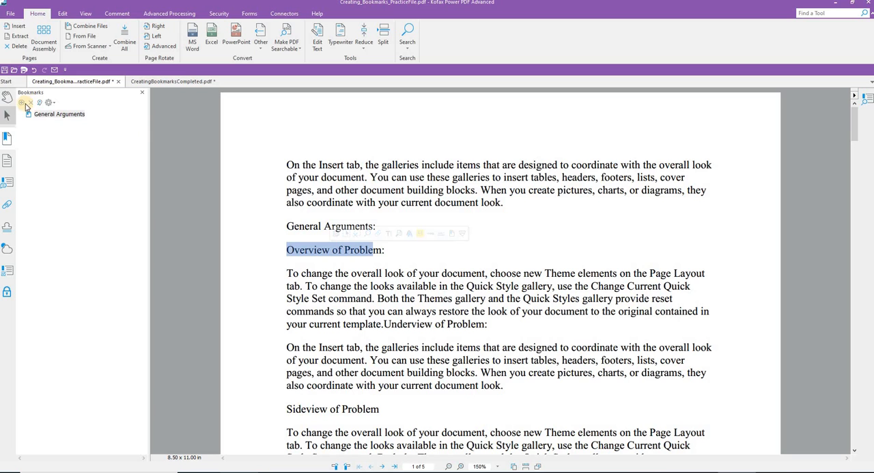
click(22, 104)
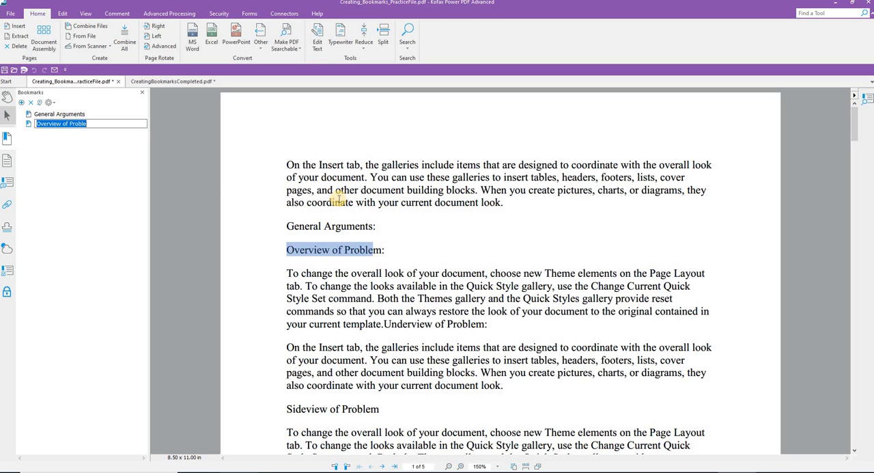
scroll(down, 3)
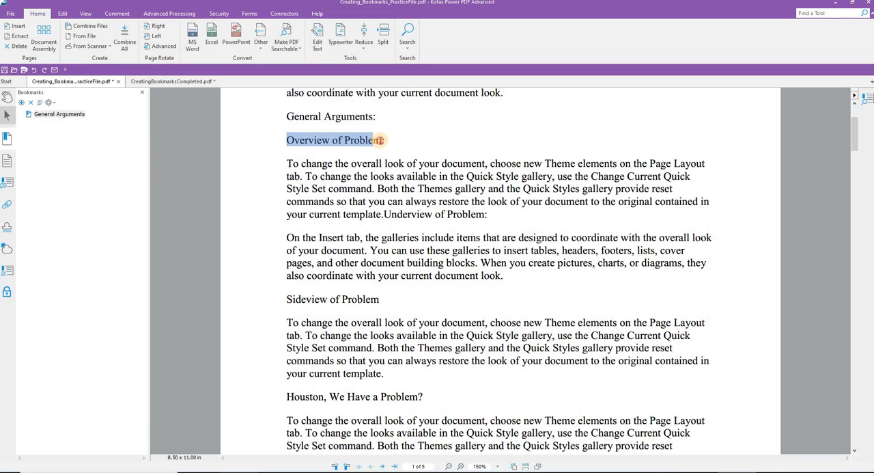
Step: Bookmark the headings Overview of Problem, Sideview of Problem and The What and Why of Stuff
double_click(328, 140)
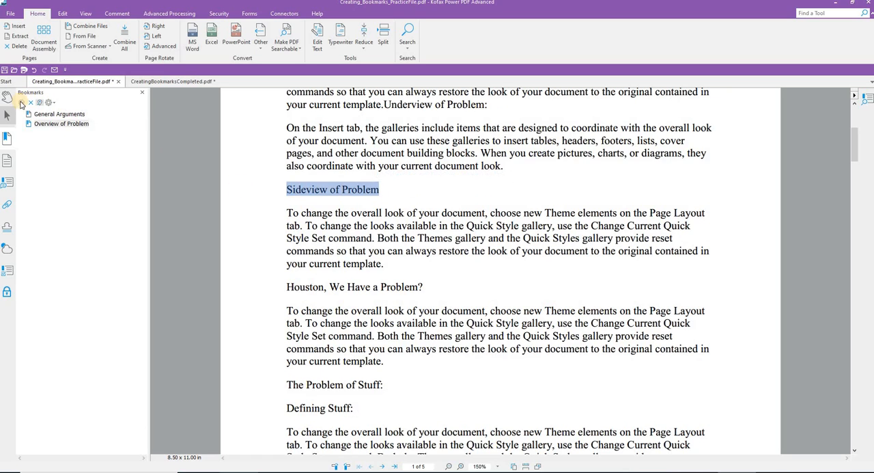
click(21, 102)
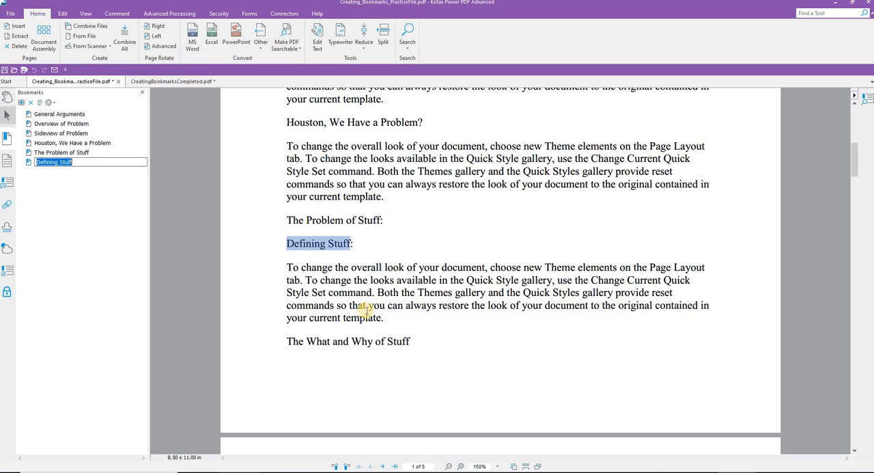
mouse_move(287, 340)
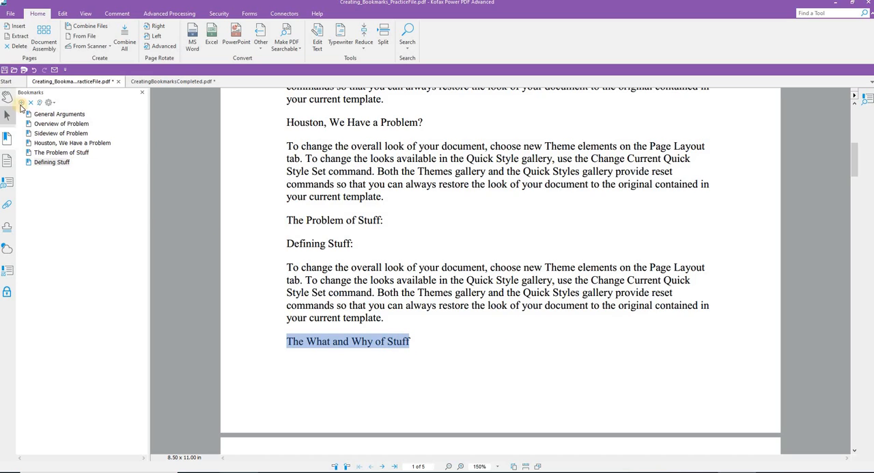
click(20, 102)
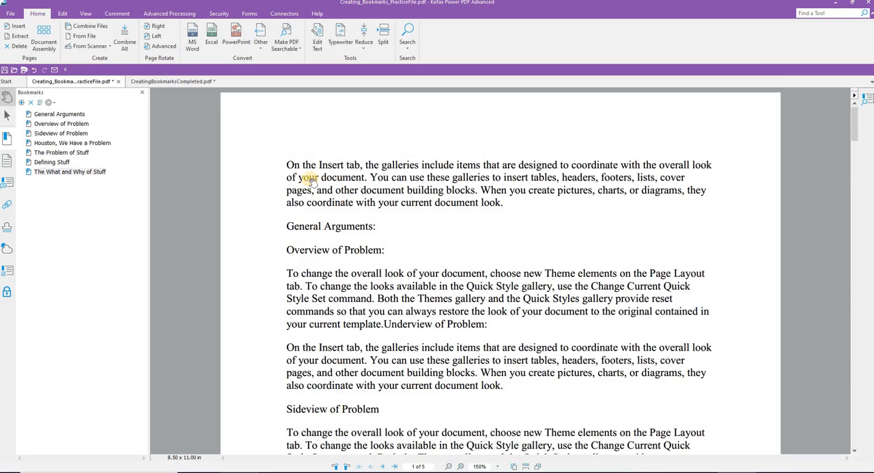
scroll(down, 3)
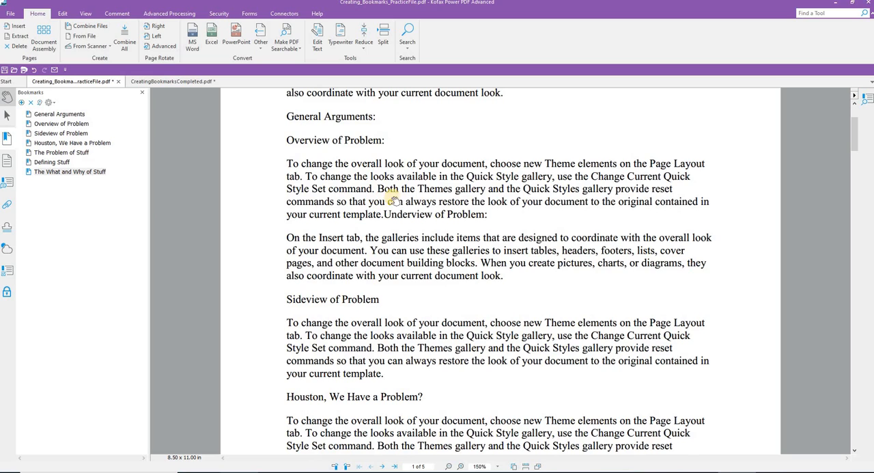
mouse_move(97, 268)
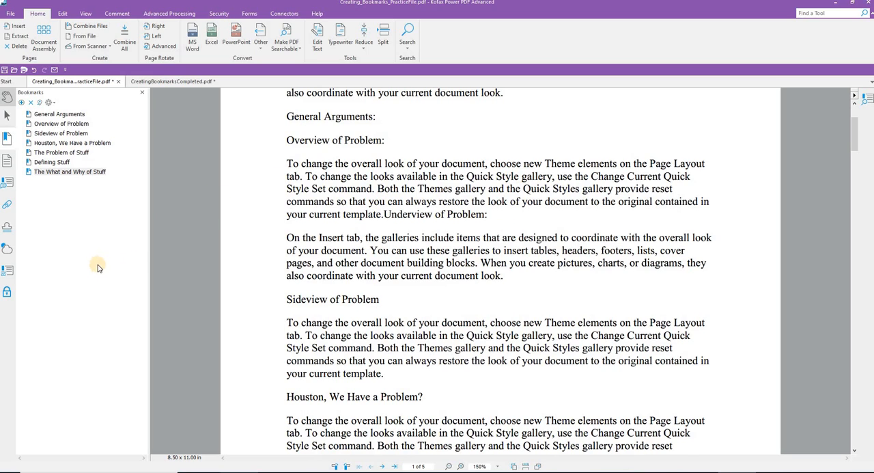
mouse_move(58, 186)
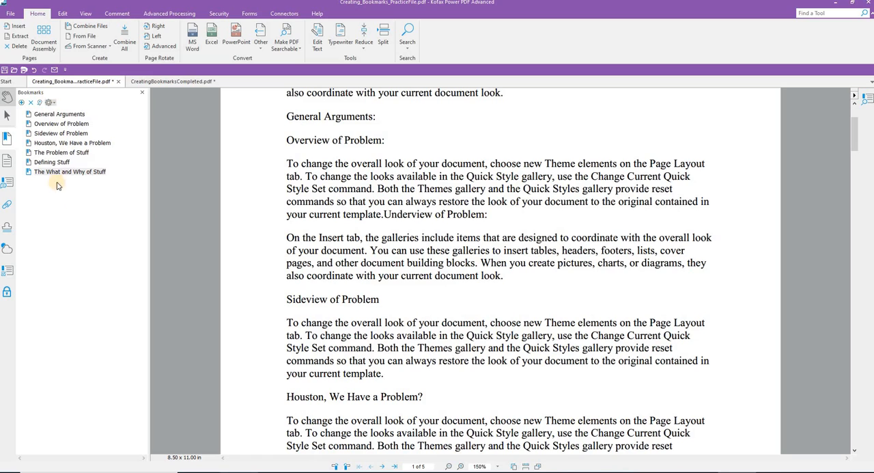
click(62, 124)
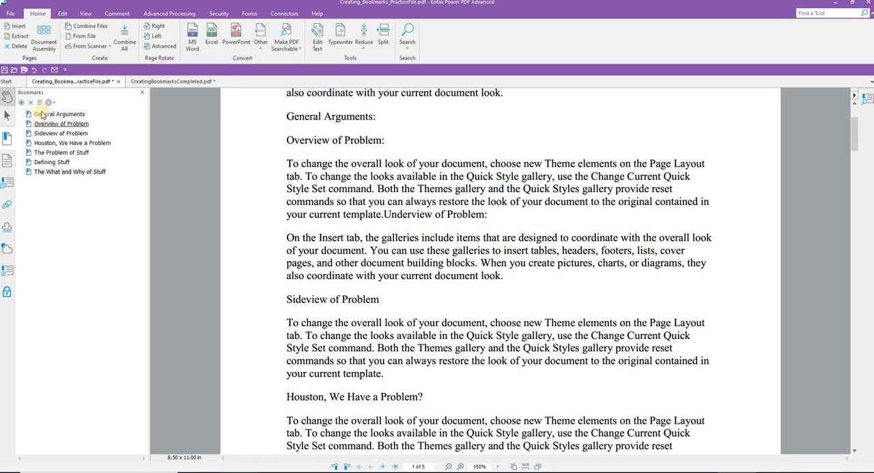
mouse_move(63, 124)
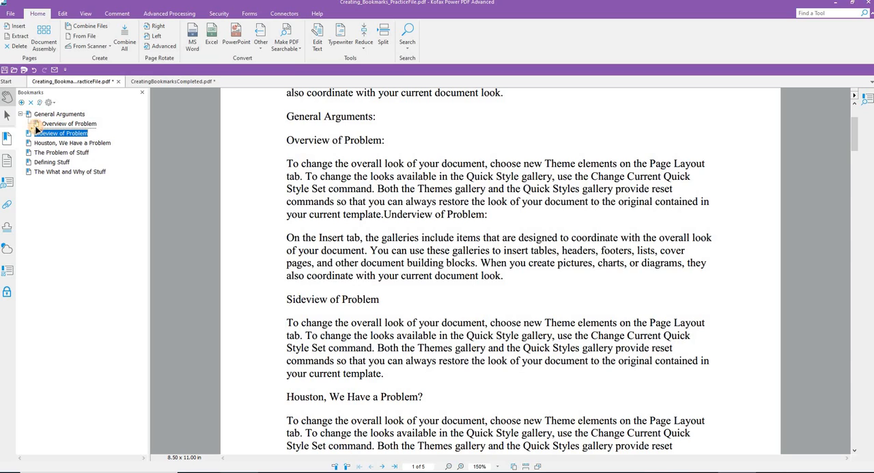
Step: Nest Houston, We Have a Problem under General Arguments, then select The Problem of Stuff
click(72, 143)
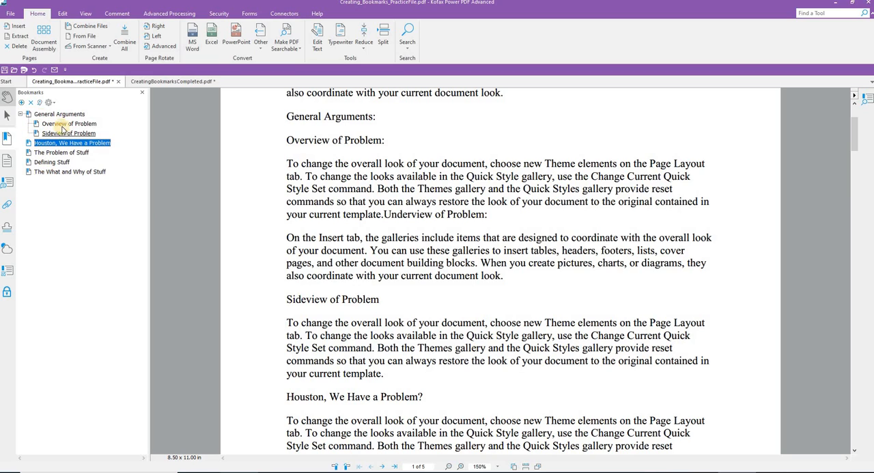
mouse_move(51, 143)
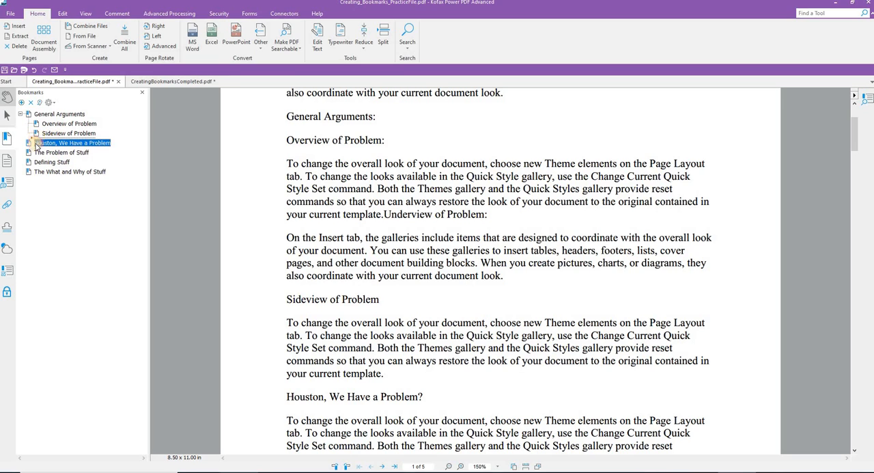
click(62, 151)
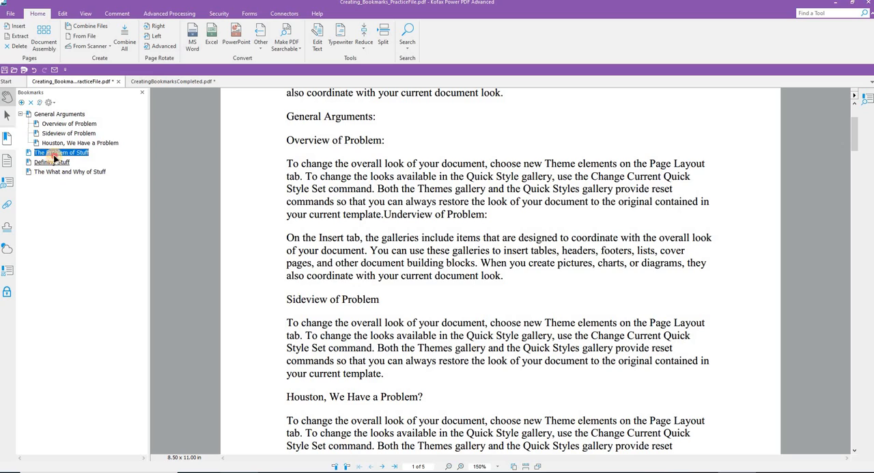
click(70, 171)
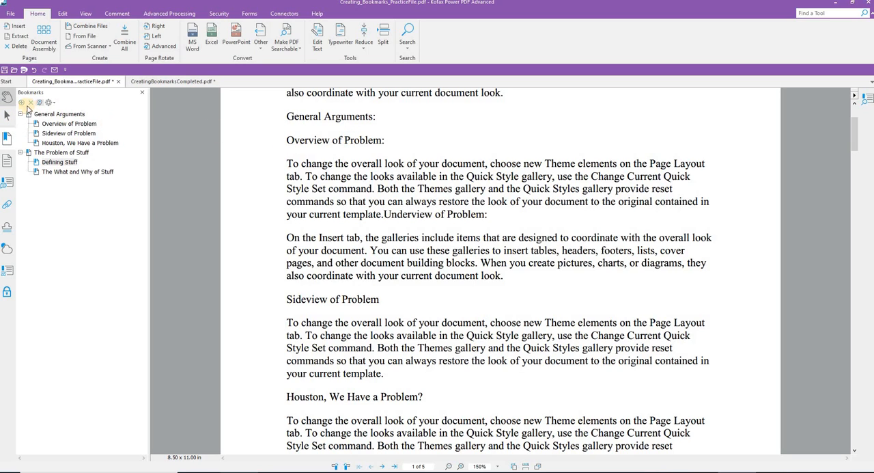
click(22, 102)
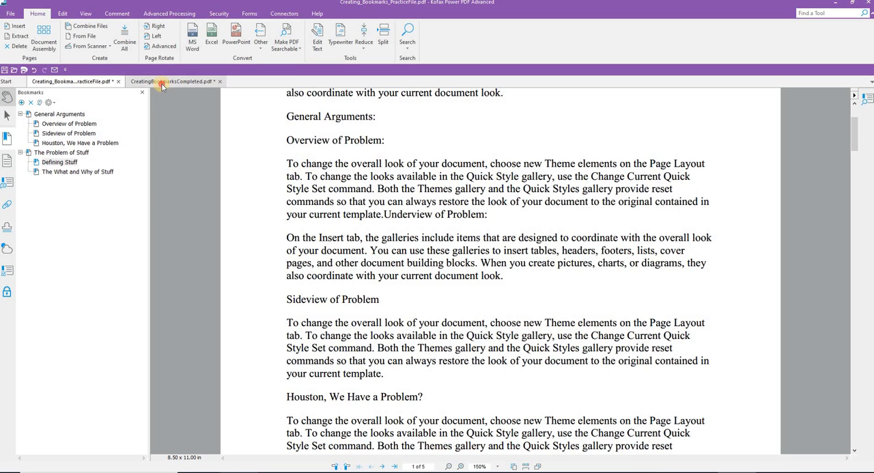
Step: Switch to the CreatingBookmarksCompleted.pdf tab to view its nested bookmarks
click(174, 81)
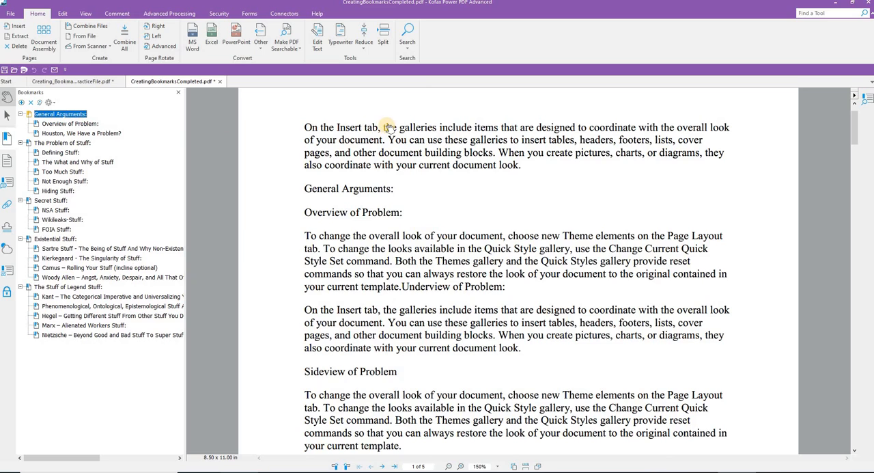
mouse_move(350, 244)
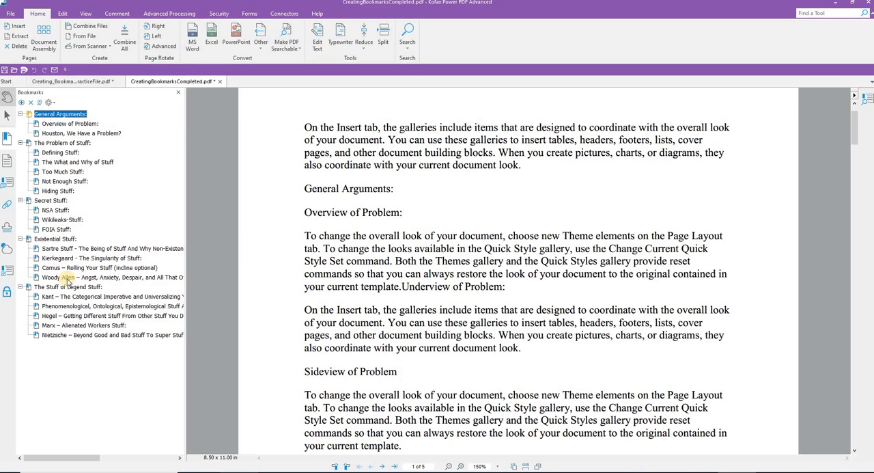
mouse_move(82, 175)
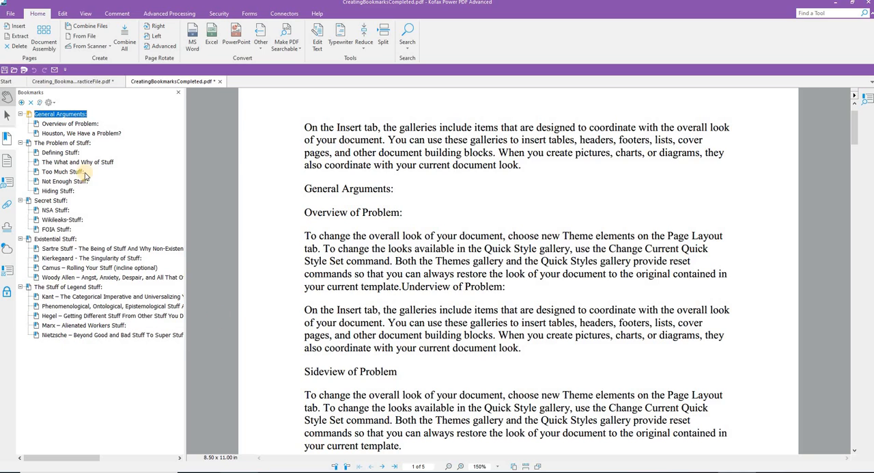
mouse_move(18, 125)
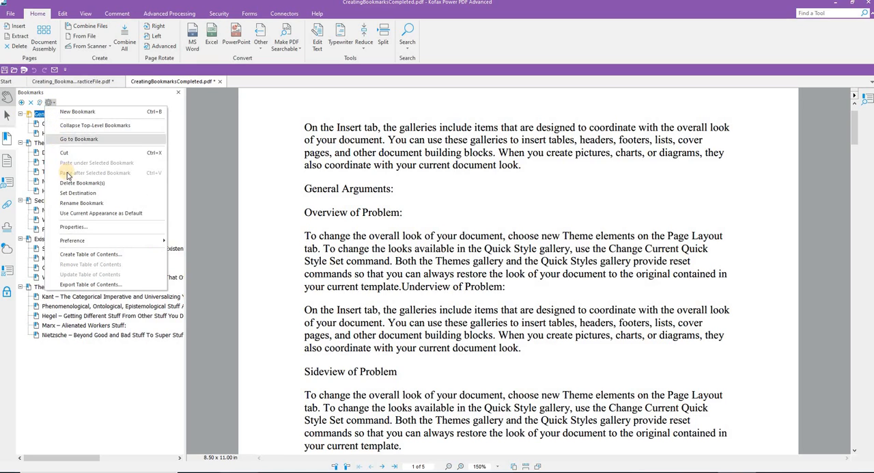
mouse_move(94, 112)
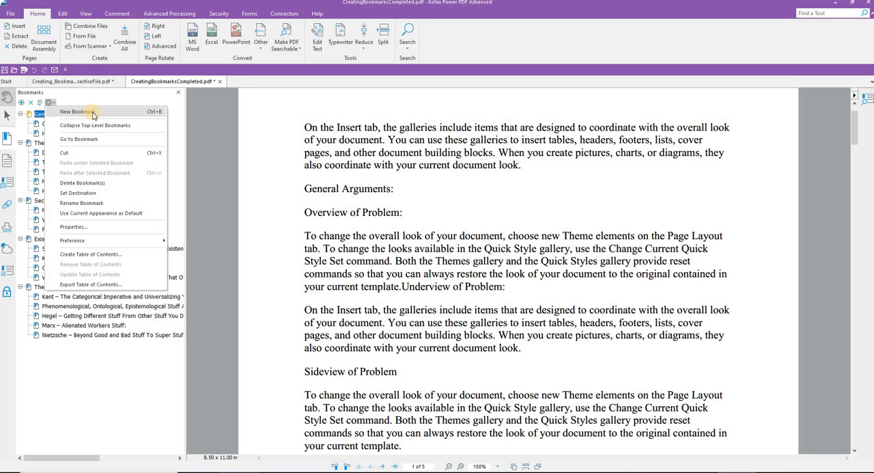
mouse_move(95, 138)
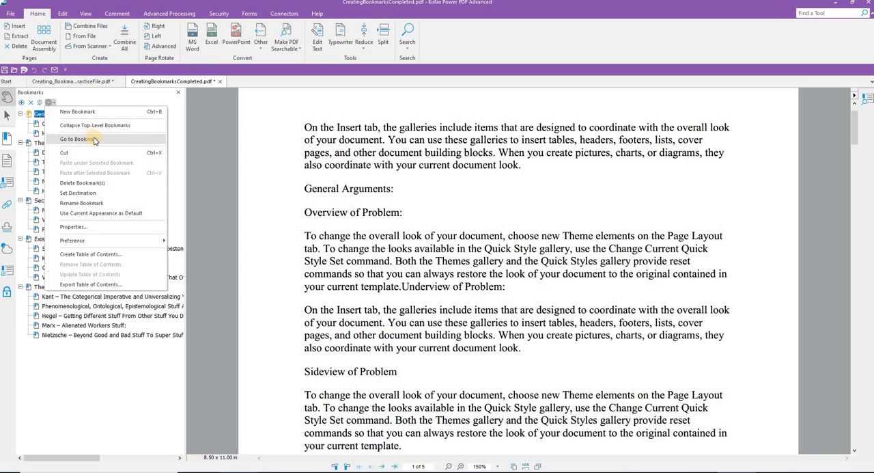
mouse_move(91, 253)
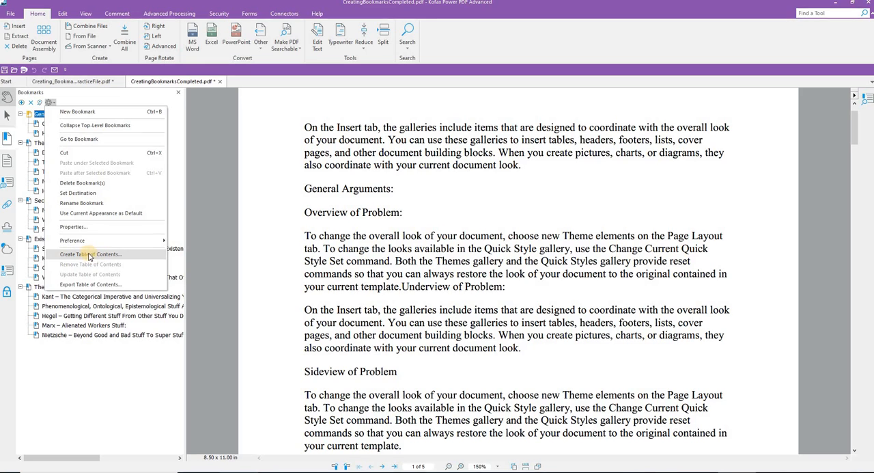
Step: Open Create Table of Contents from the Bookmarks options menu
click(87, 254)
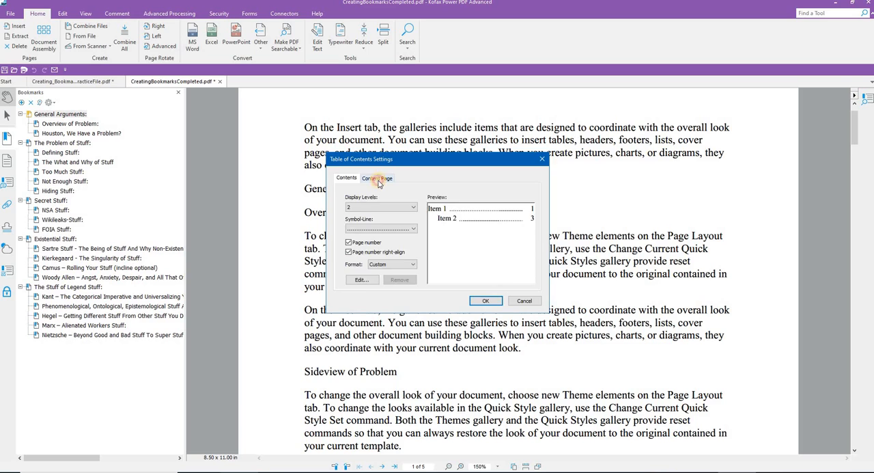
Step: Make the TOC title 14-point Times New Roman, placed before page 1
click(378, 177)
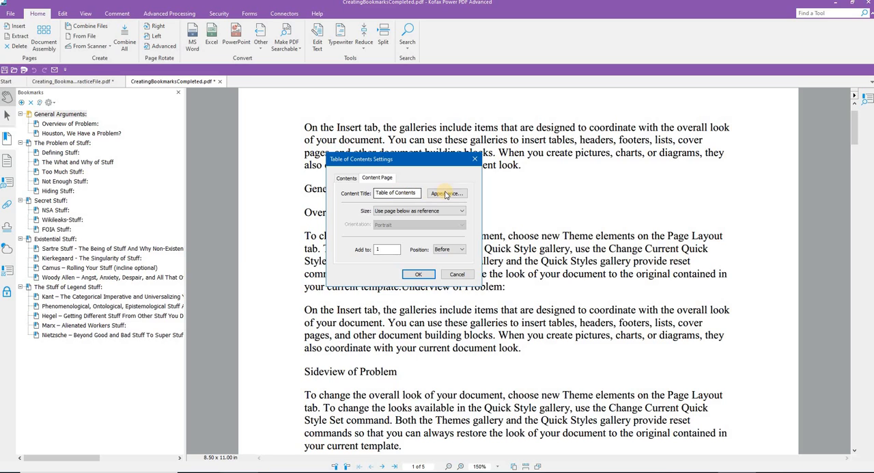
click(446, 192)
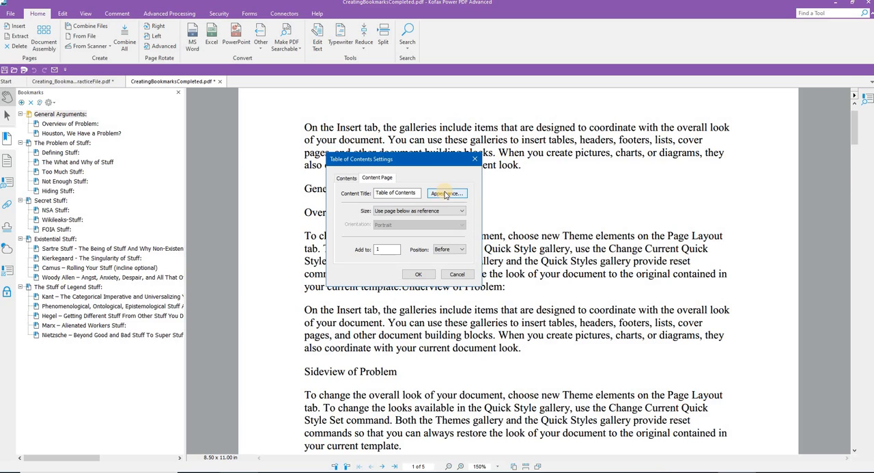
click(447, 193)
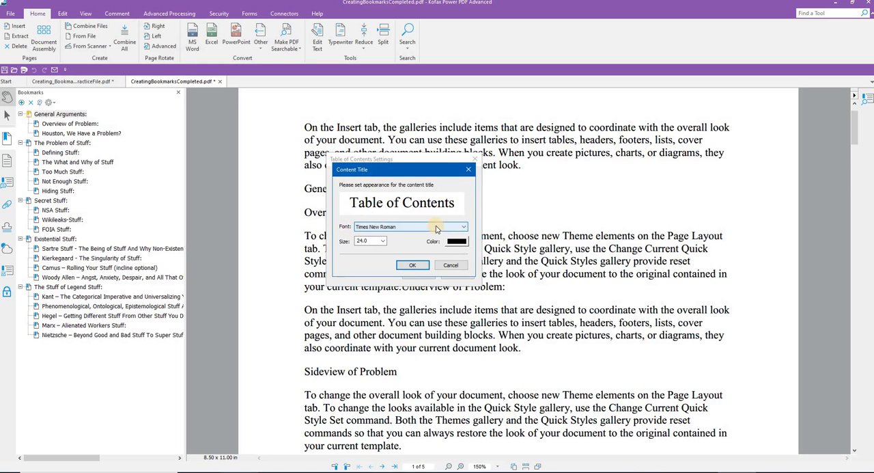
click(381, 241)
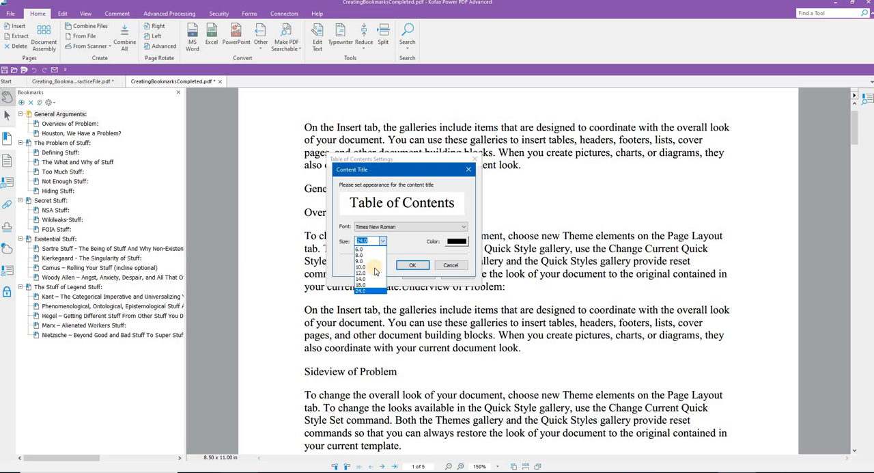
click(372, 289)
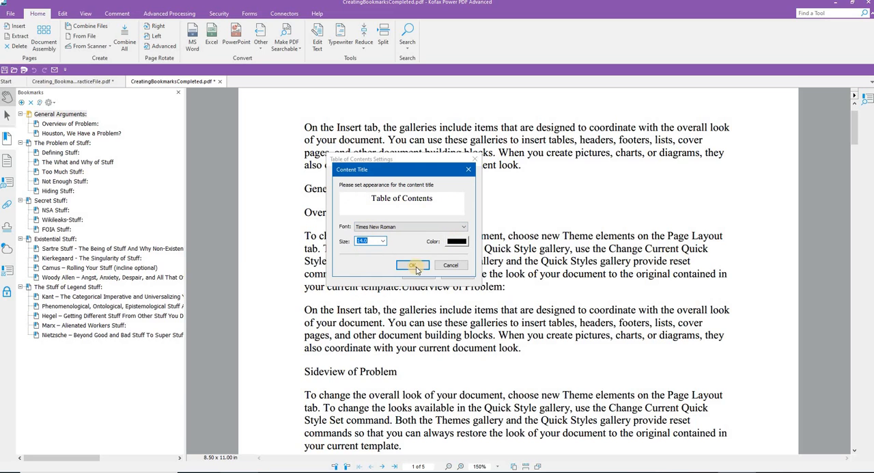
click(414, 265)
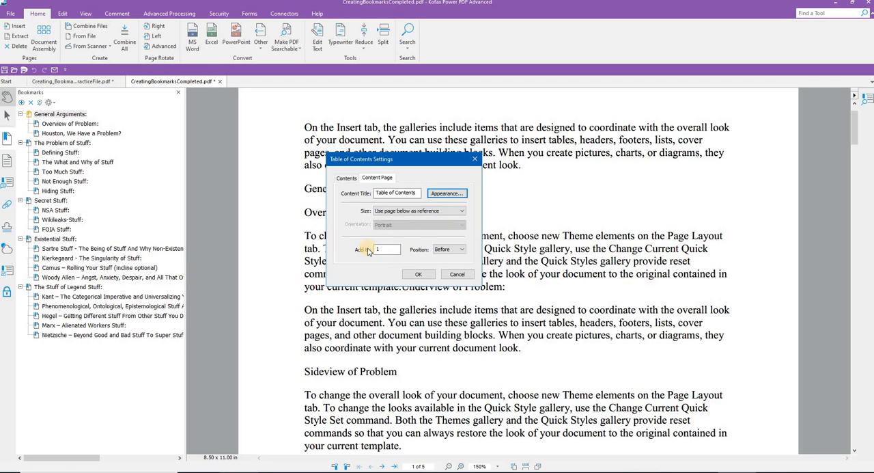
mouse_move(378, 284)
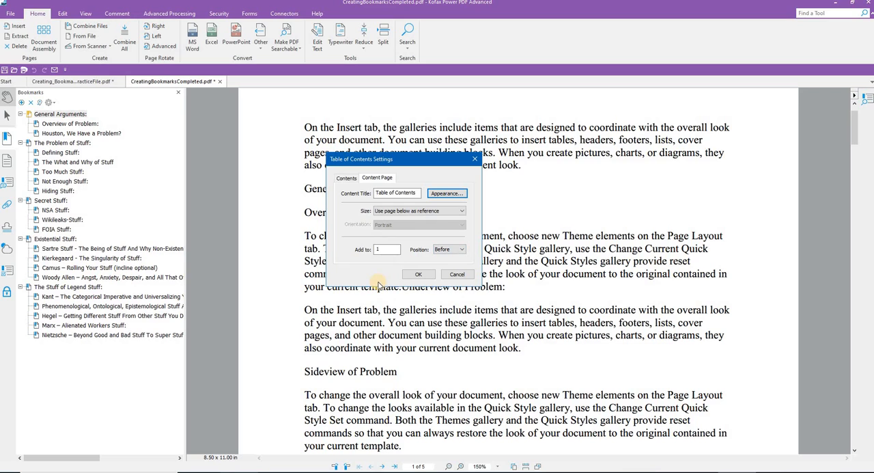
click(346, 178)
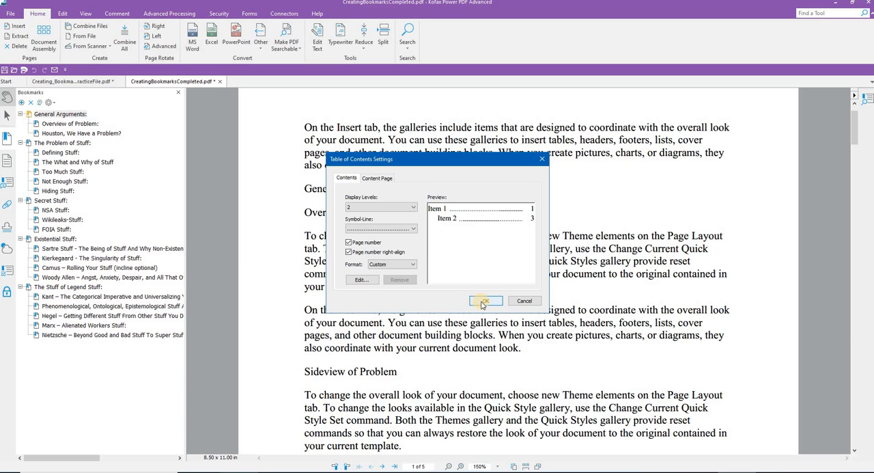
Step: Generate the Table of Contents page and scroll through it and the document
click(485, 299)
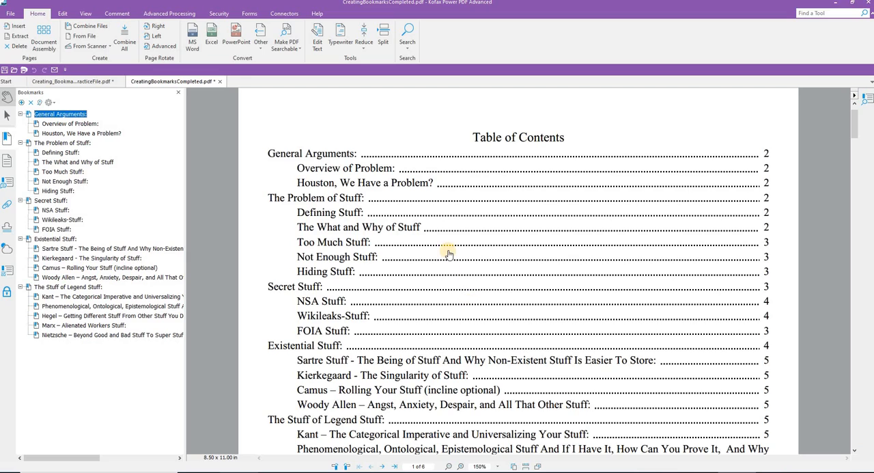
scroll(down, 3)
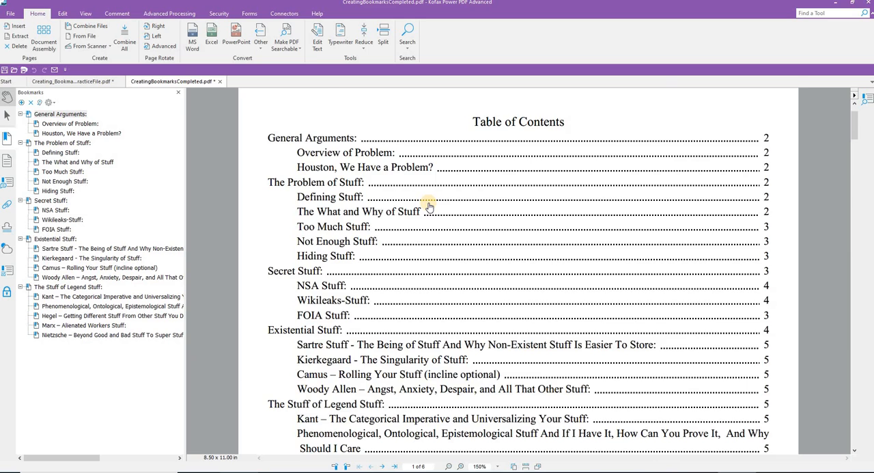
scroll(down, 3)
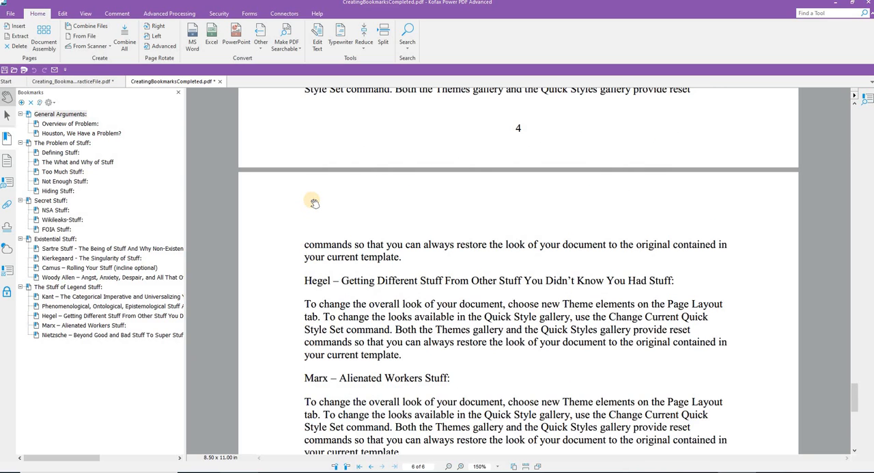
mouse_move(368, 190)
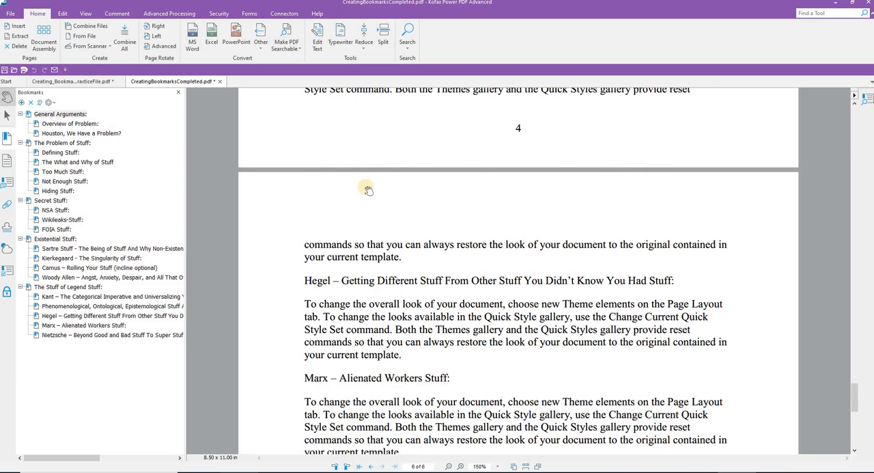